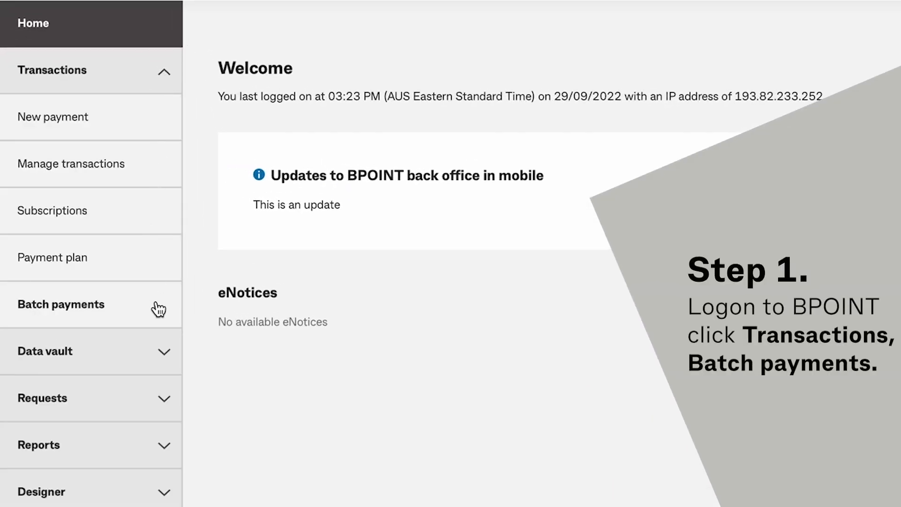
# View the 'How to create a batch file' guide from Batch payments and return to the list.
pyautogui.click(62, 304)
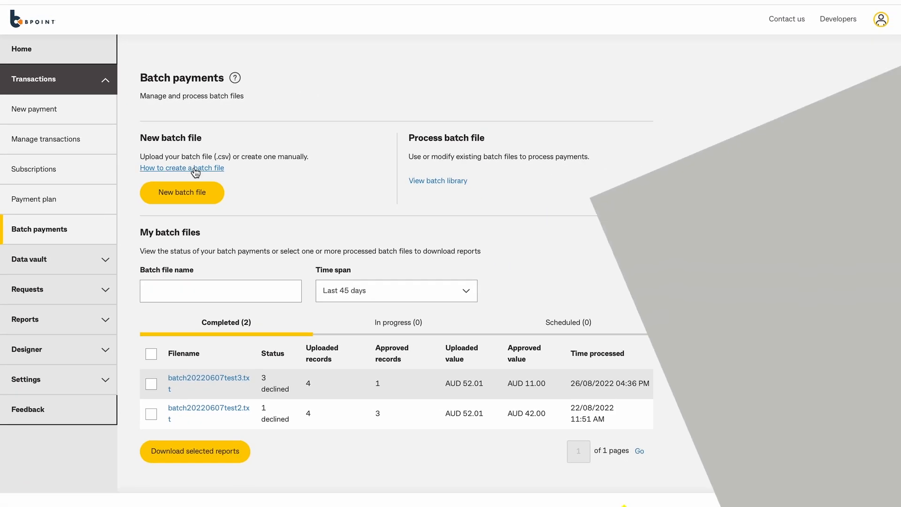
pyautogui.click(182, 167)
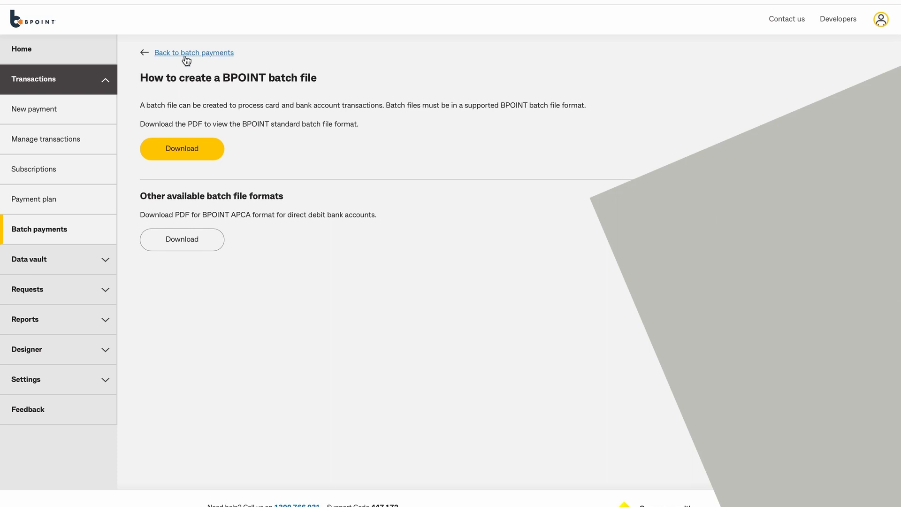
pyautogui.click(193, 53)
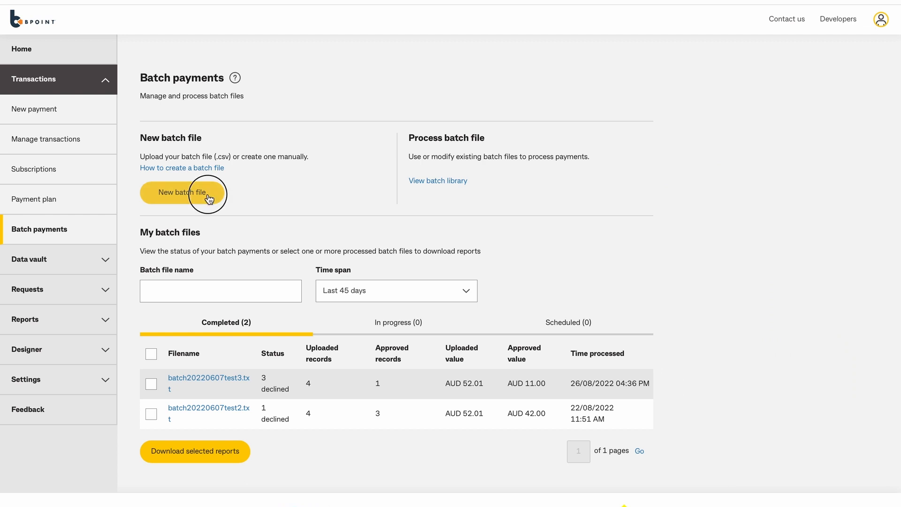
# Upload batch20220607test3.txt from the computer as a new batch file.
pyautogui.click(181, 191)
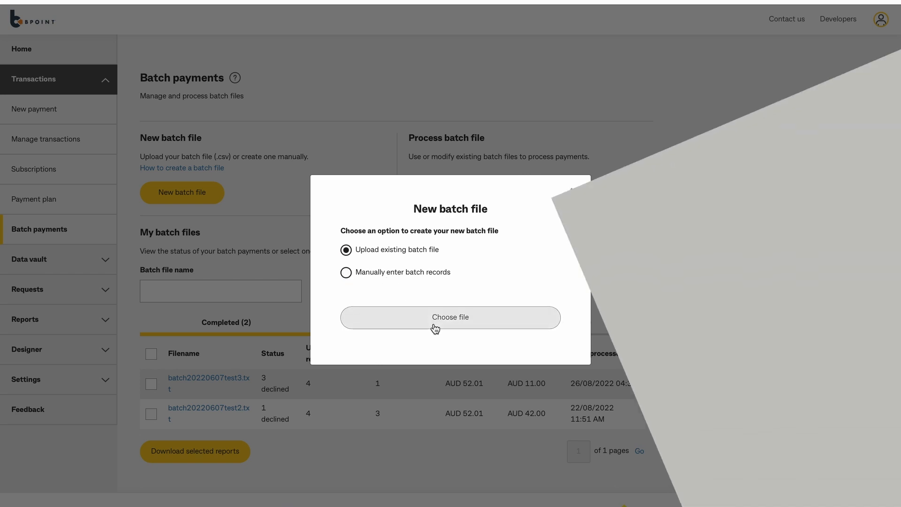
pyautogui.click(450, 316)
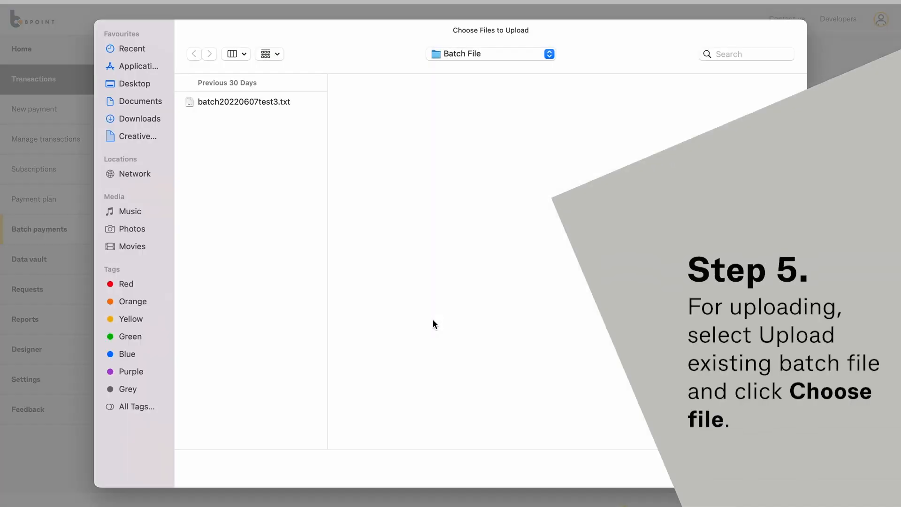
pyautogui.click(244, 101)
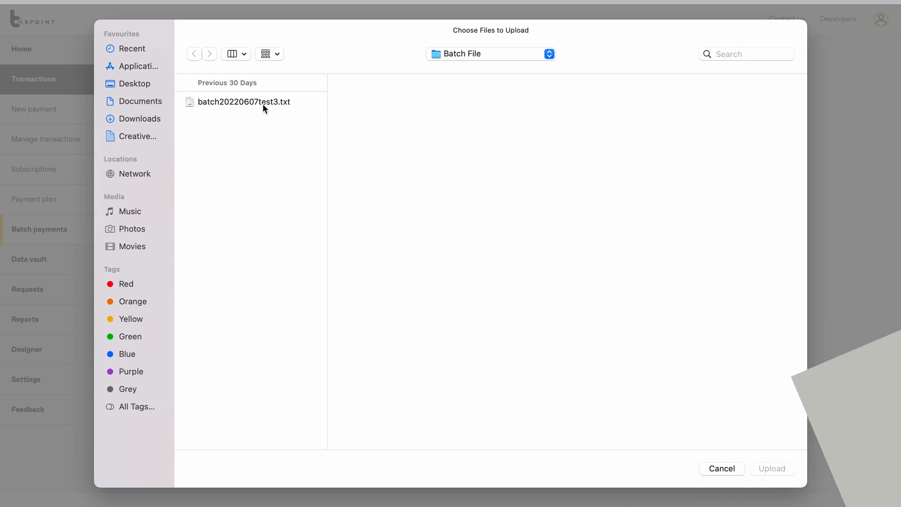
pyautogui.click(243, 102)
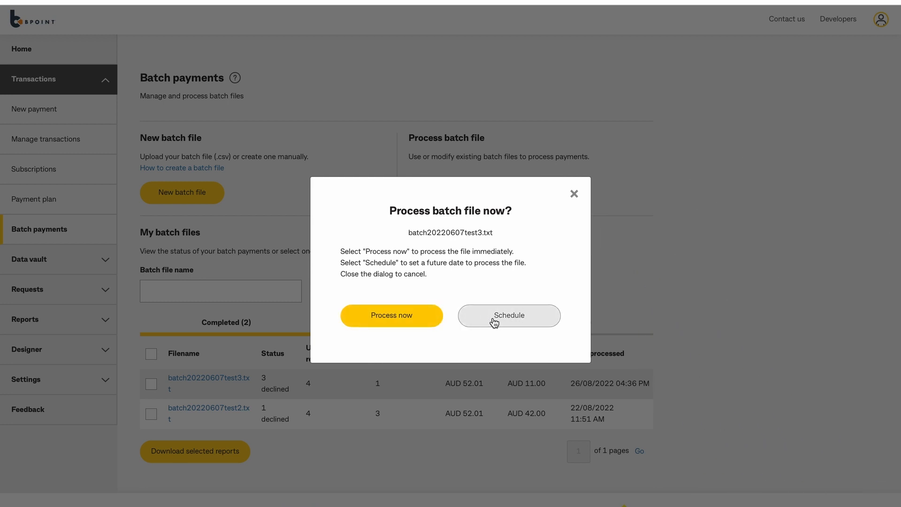
# Preview the Schedule calendar for the batch, then cancel back to the Process now prompt.
pyautogui.click(508, 315)
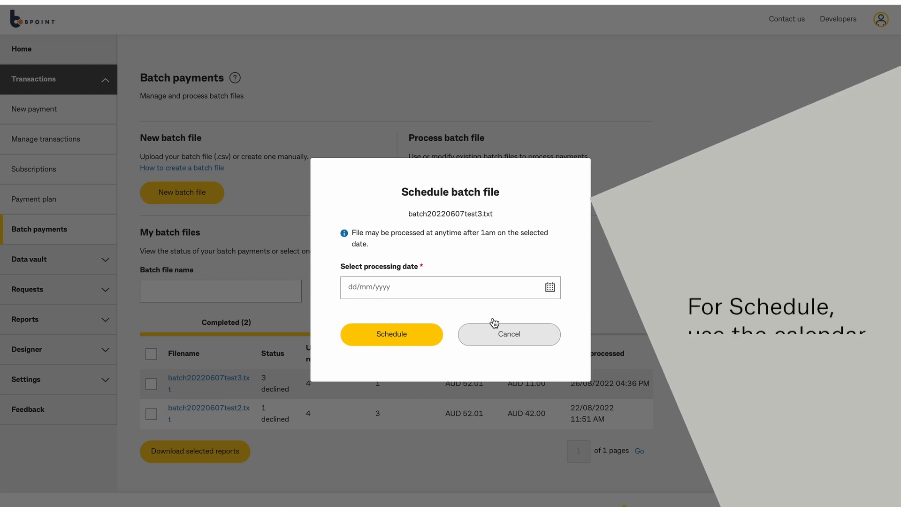
pyautogui.click(442, 287)
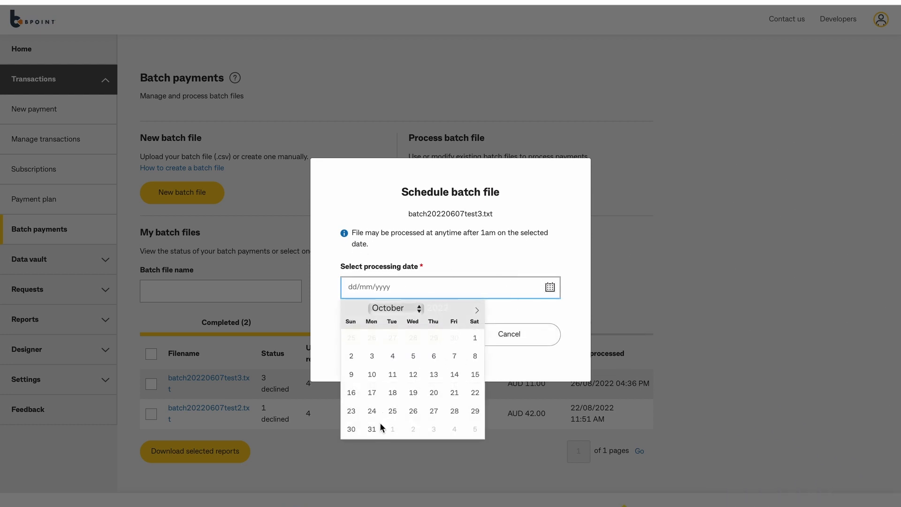
pyautogui.click(372, 429)
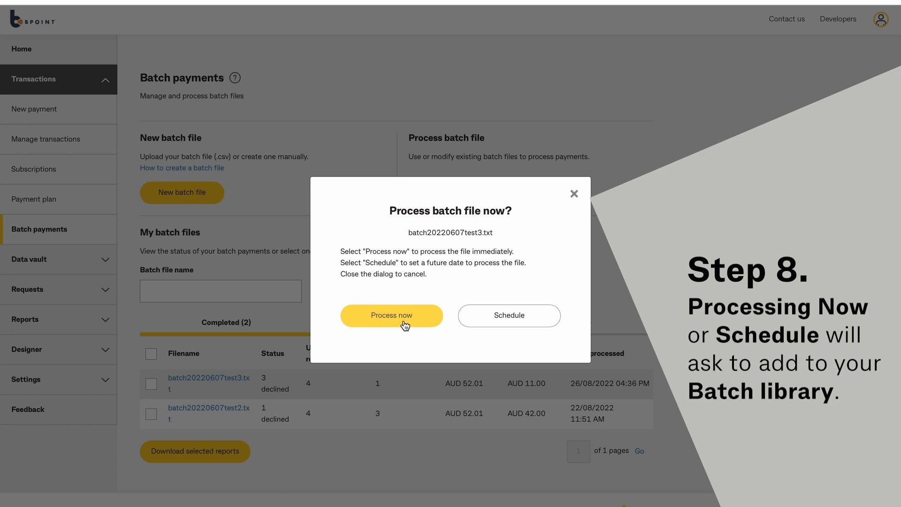
# Process now, add to the batch library, retry after the duplicate error and dismiss the confirmation.
pyautogui.click(391, 316)
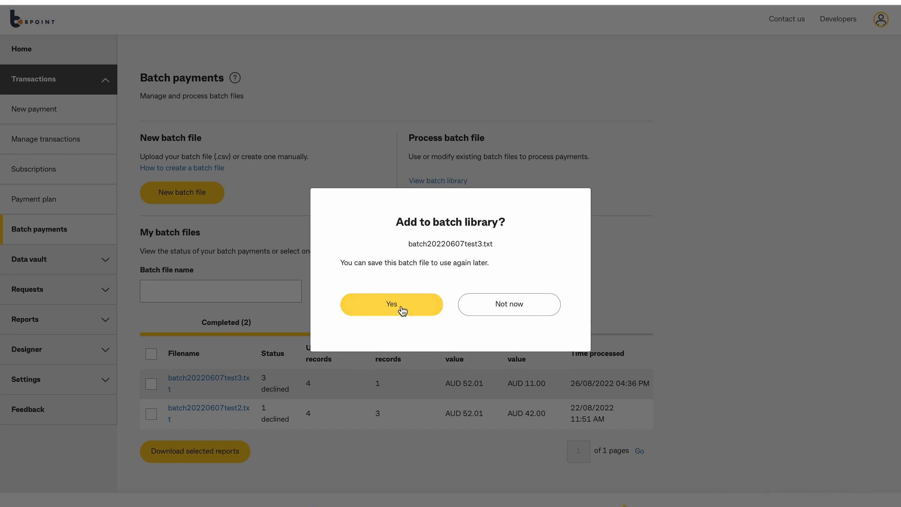
pyautogui.click(391, 304)
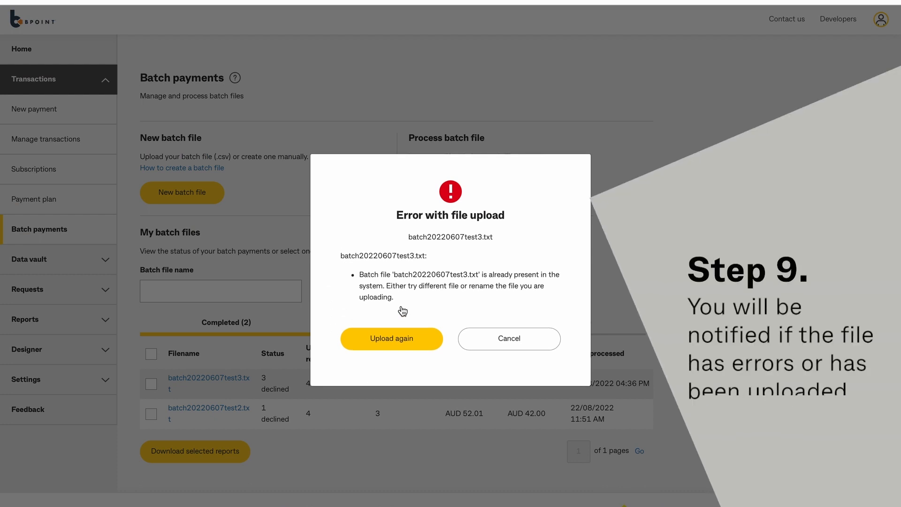
pyautogui.click(391, 338)
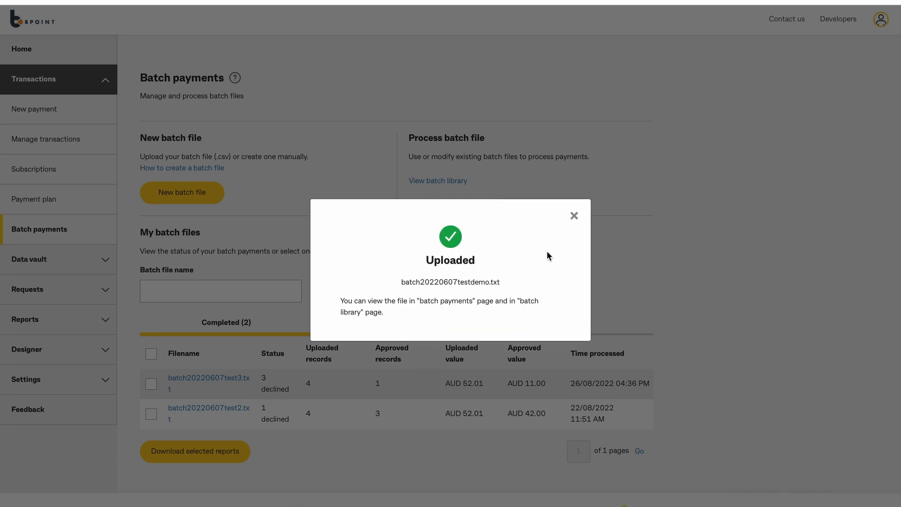
pyautogui.click(572, 216)
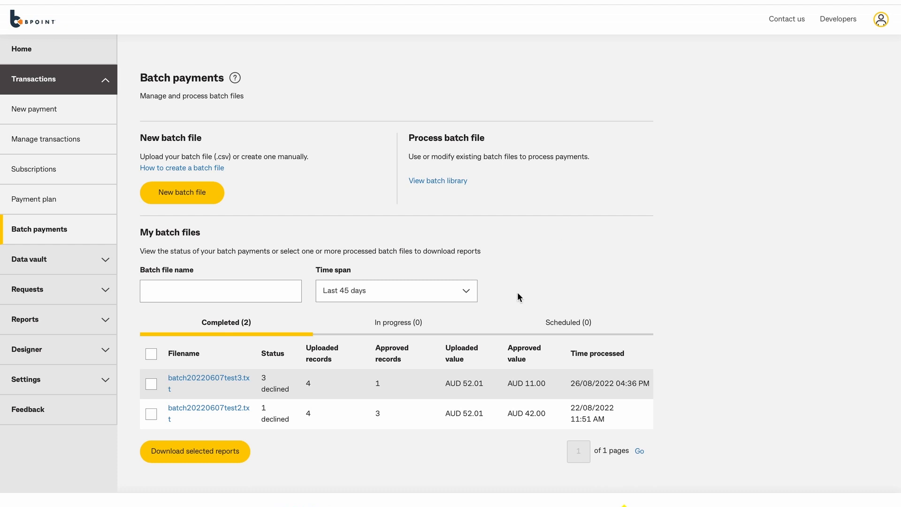
# Follow the batch through In progress and Scheduled to the Completed list (3 declined, AUD 11.00 approved).
pyautogui.click(397, 322)
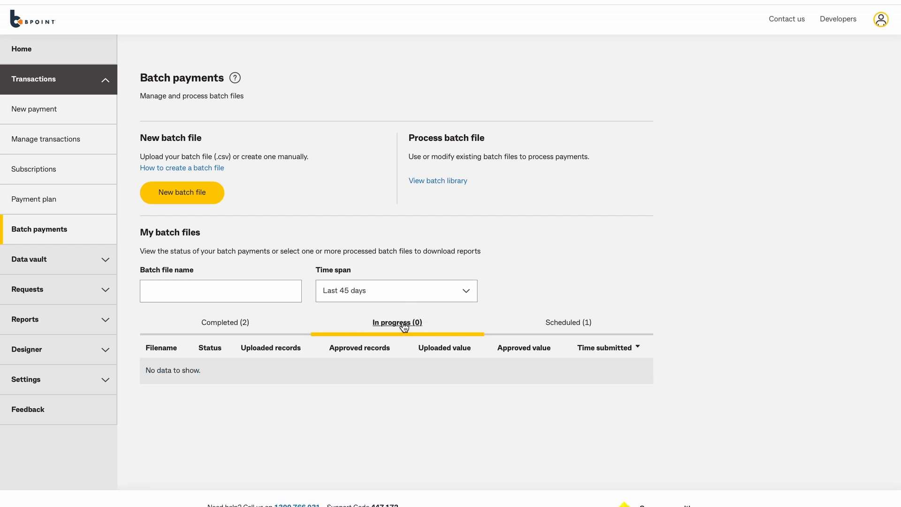
pyautogui.click(566, 322)
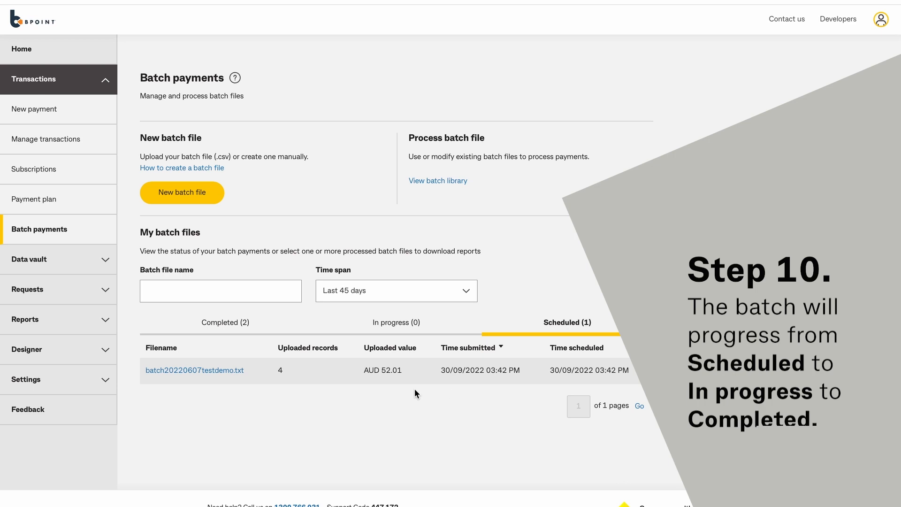
pyautogui.moveTo(402, 393)
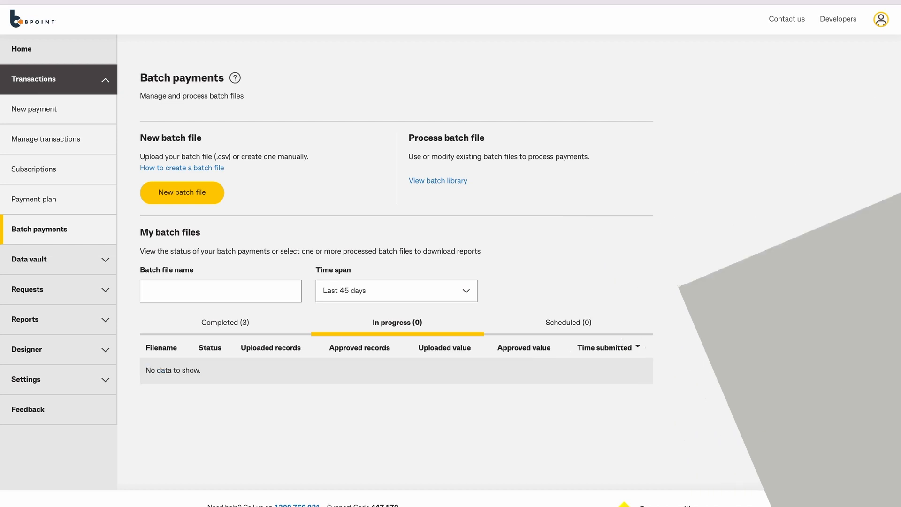
pyautogui.click(225, 322)
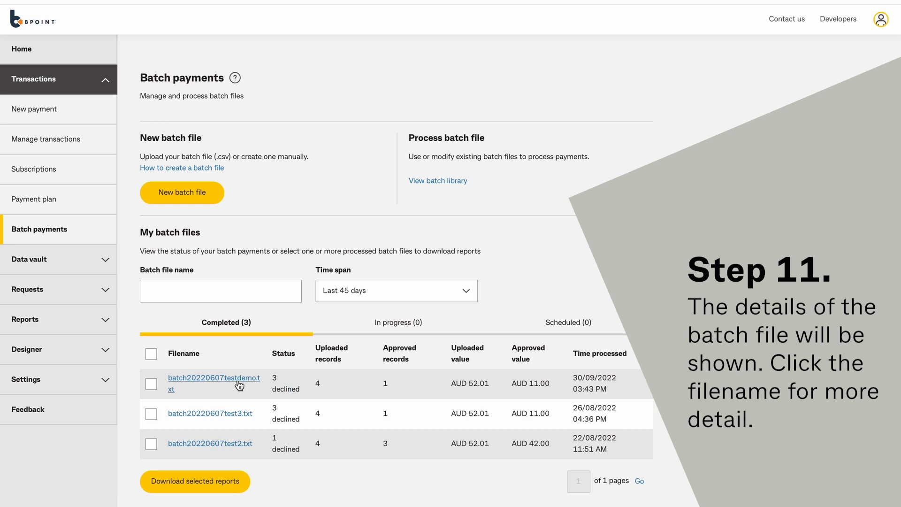
pyautogui.click(214, 383)
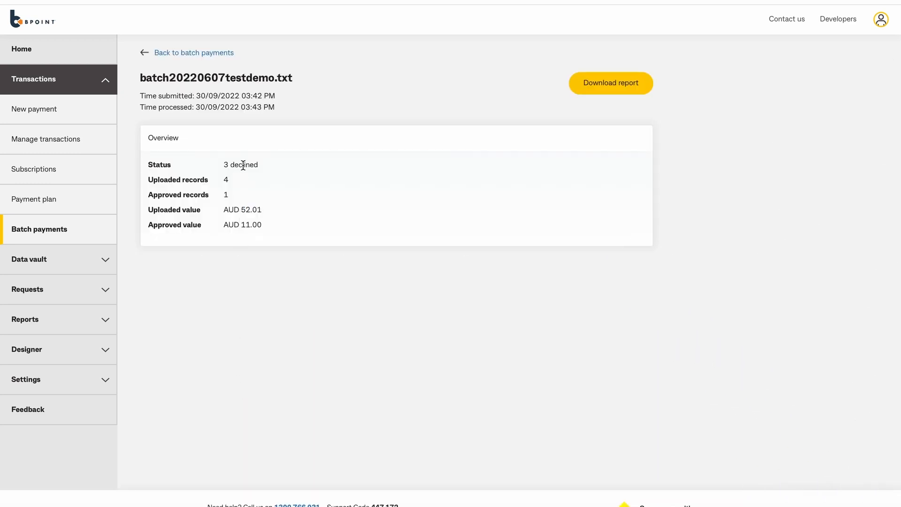
pyautogui.click(610, 82)
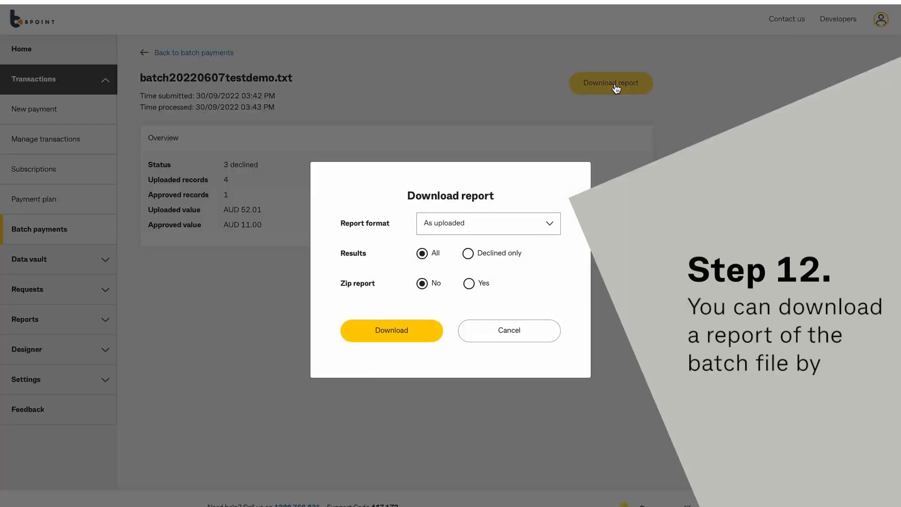
pyautogui.click(487, 223)
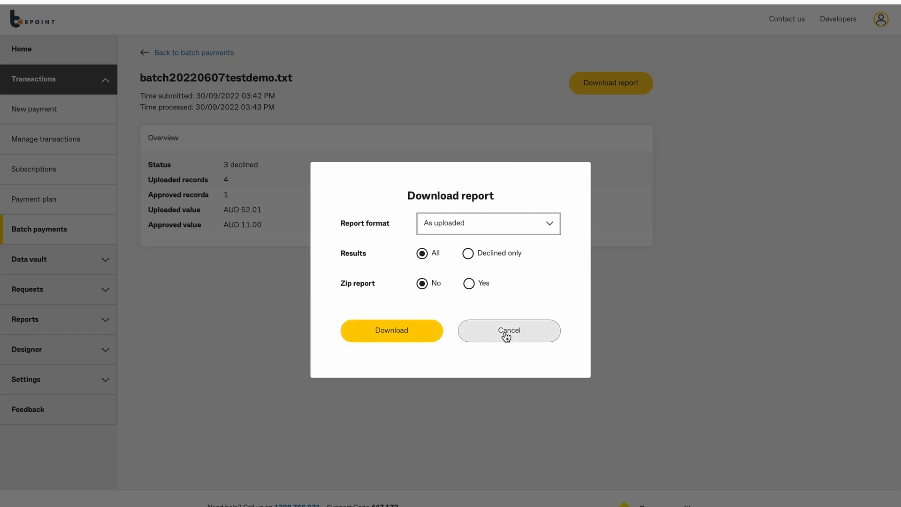
pyautogui.click(508, 330)
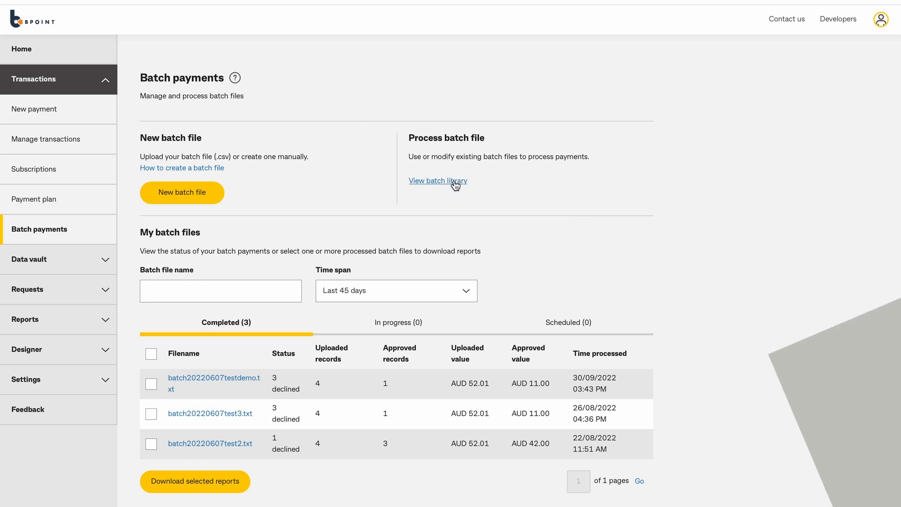
# View batch20220607testdemo.txt in the batch library with its four records and Created status.
pyautogui.click(437, 180)
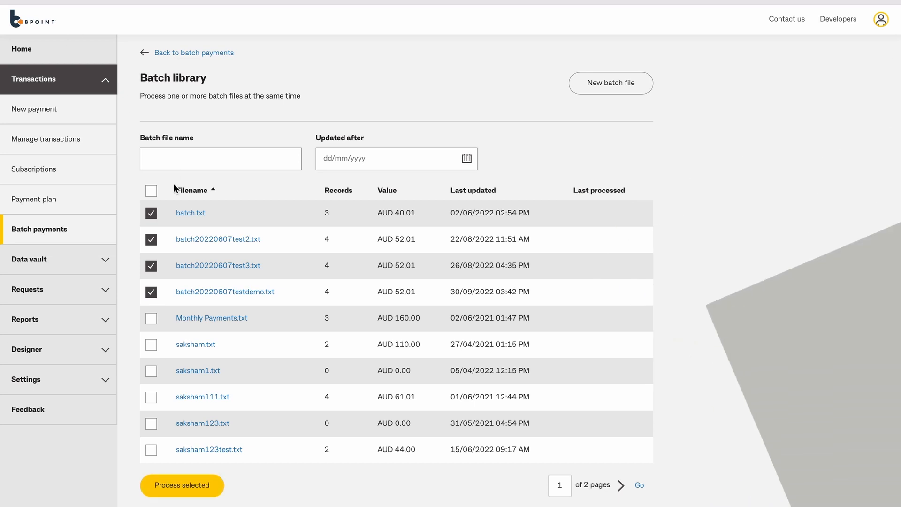
pyautogui.click(225, 291)
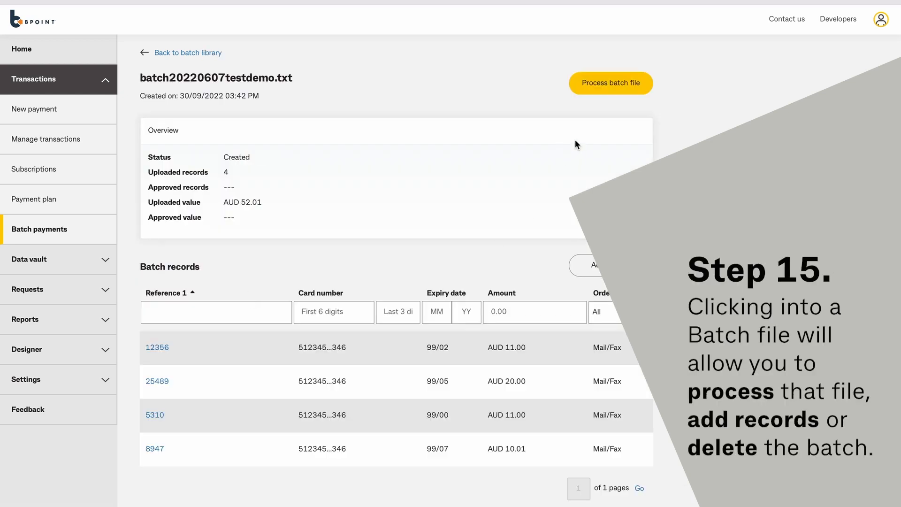